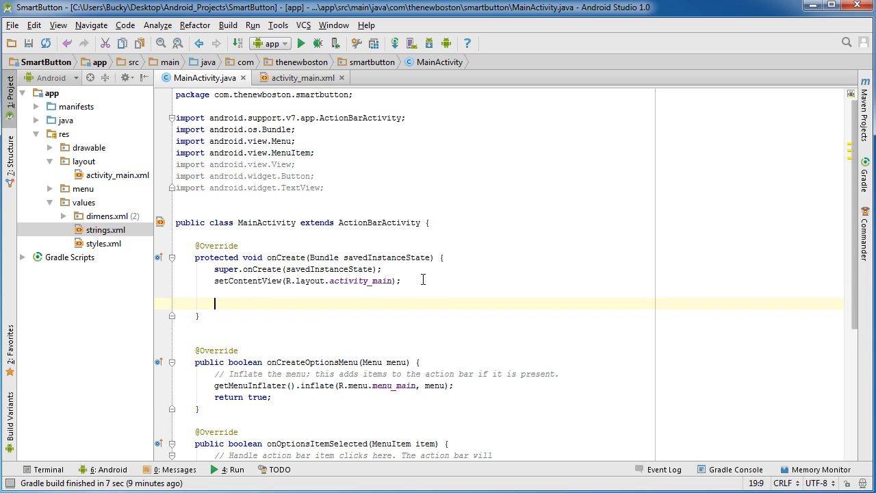
{"action": "mouse_move", "coordinate": [211, 312]}
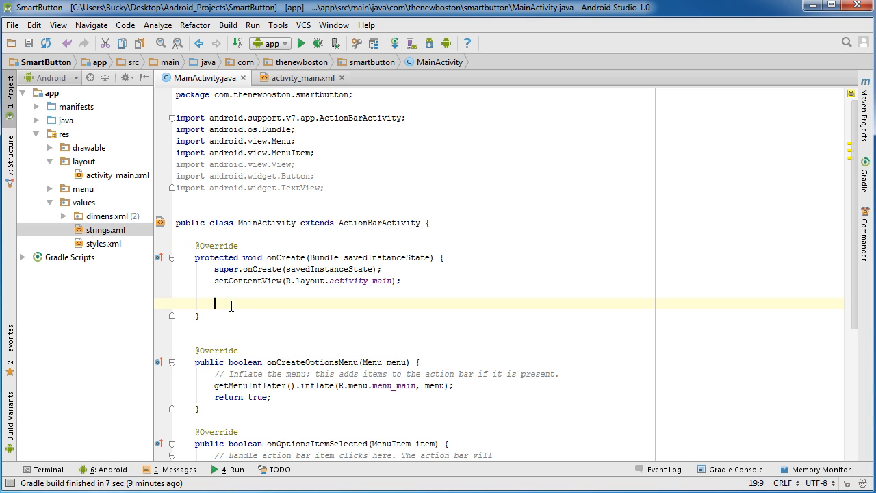
Step: After viewing the activity_main layout, declare a Button named buckysButton in onCreate
{"action": "scroll", "scroll_direction": "down", "scroll_amount": 3}
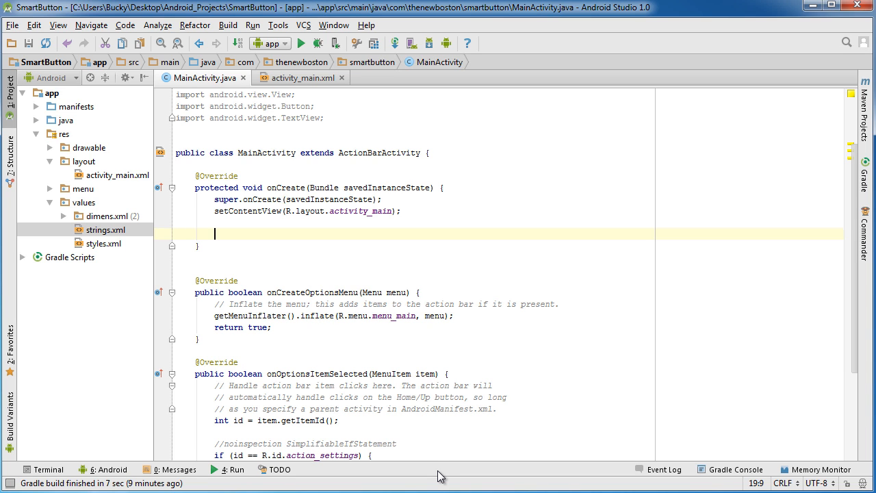
{"action": "left_click", "coordinate": [301, 77]}
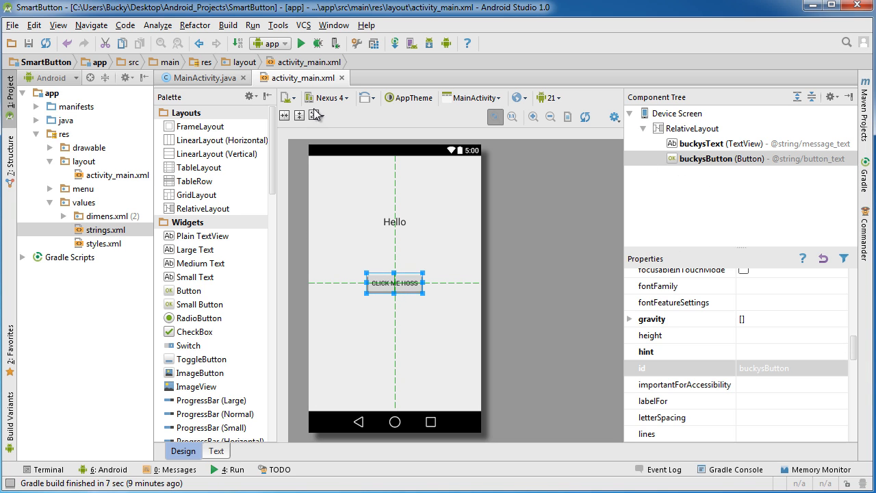
{"action": "left_click", "coordinate": [202, 77]}
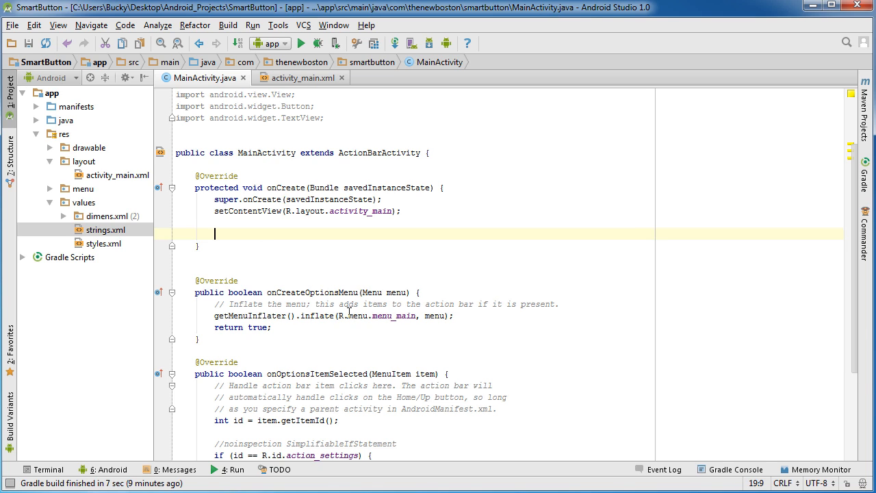
{"action": "type", "text": "Button bu"}
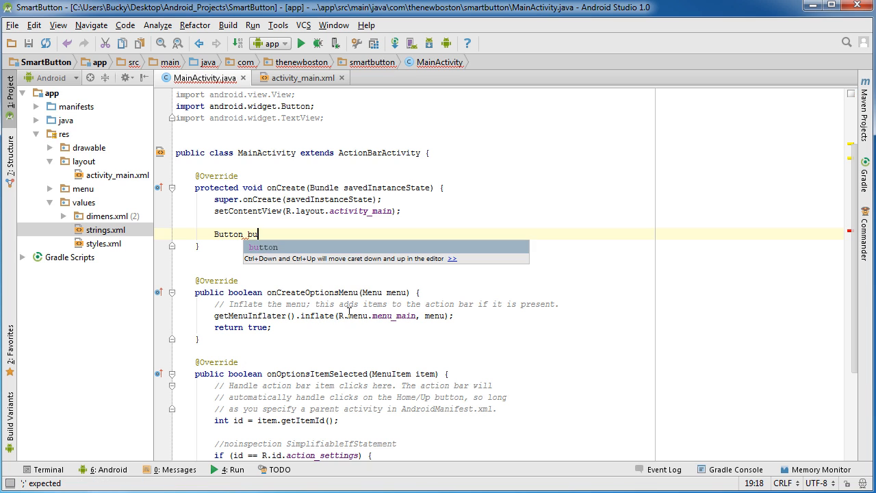
{"action": "left_click", "coordinate": [301, 78]}
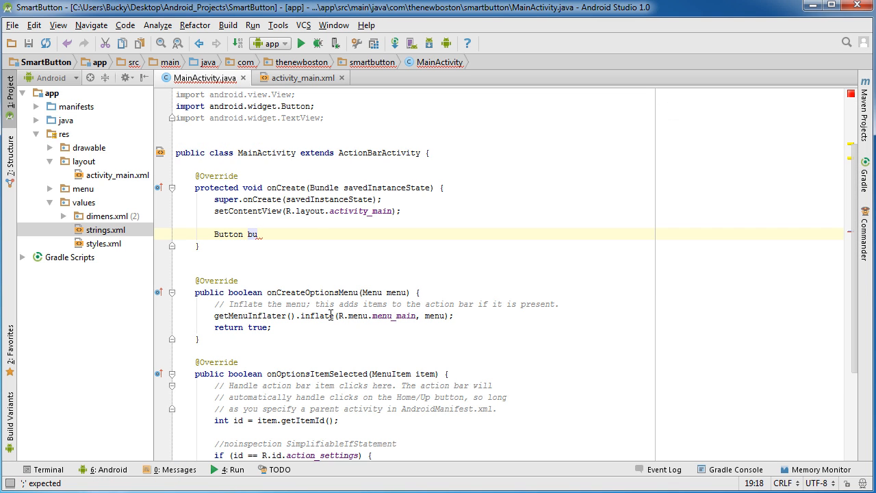
{"action": "type", "text": "c"}
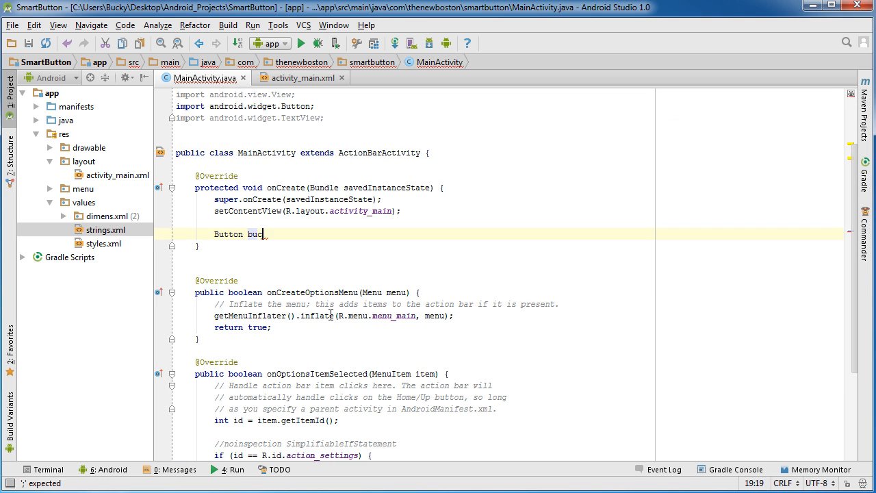
{"action": "type", "text": "kys"}
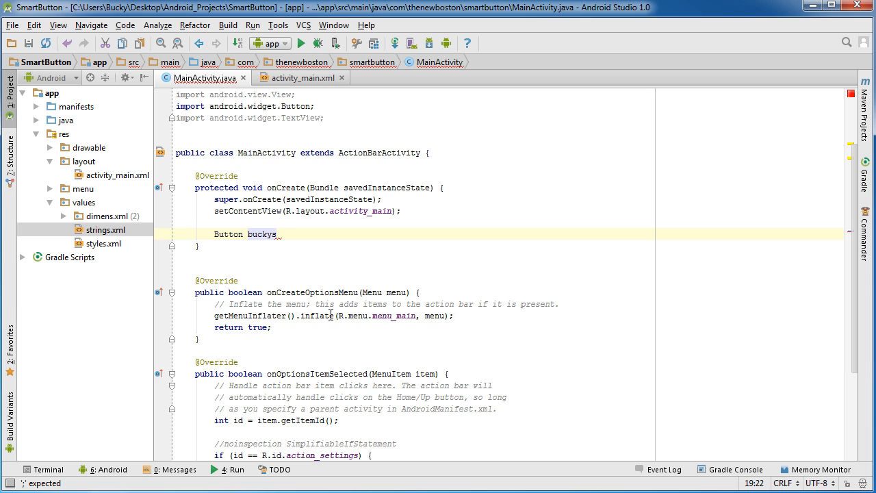
{"action": "type", "text": "Button"}
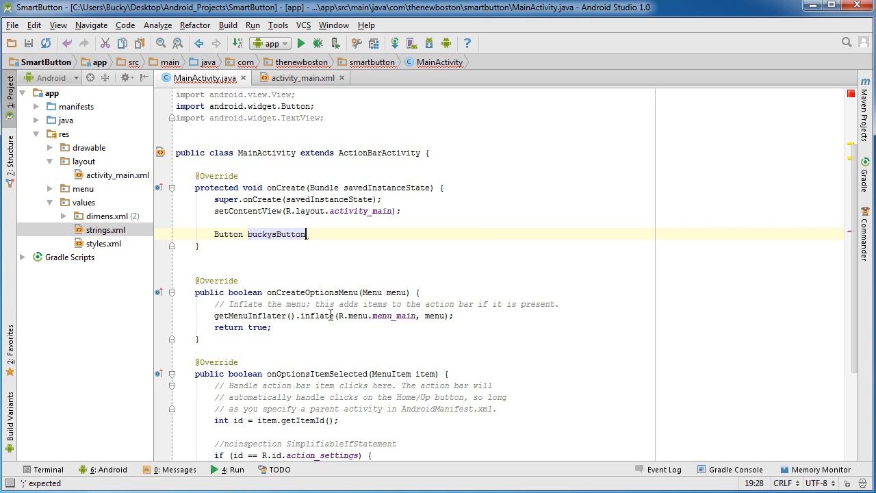
Step: Assign buckysButton the cast result of findViewById(R.id.buckysButton), confirming the id in the layout
{"action": "type", "text": "="}
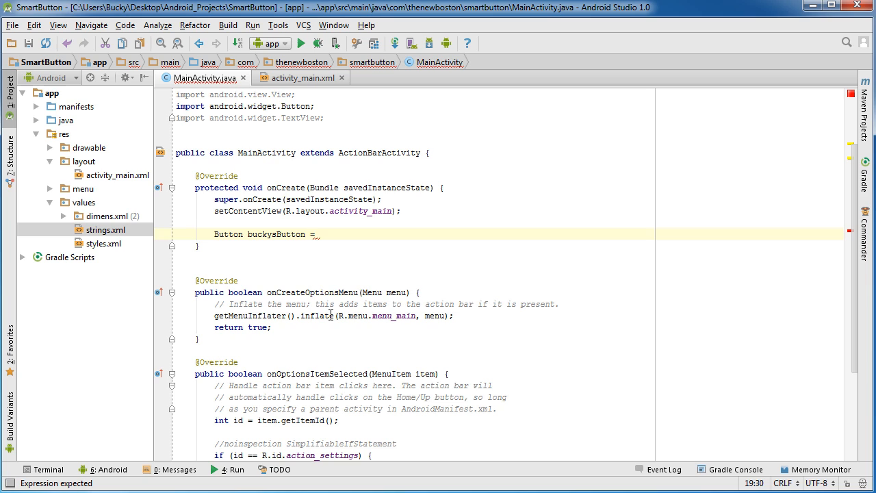
{"action": "type", "text": "()"}
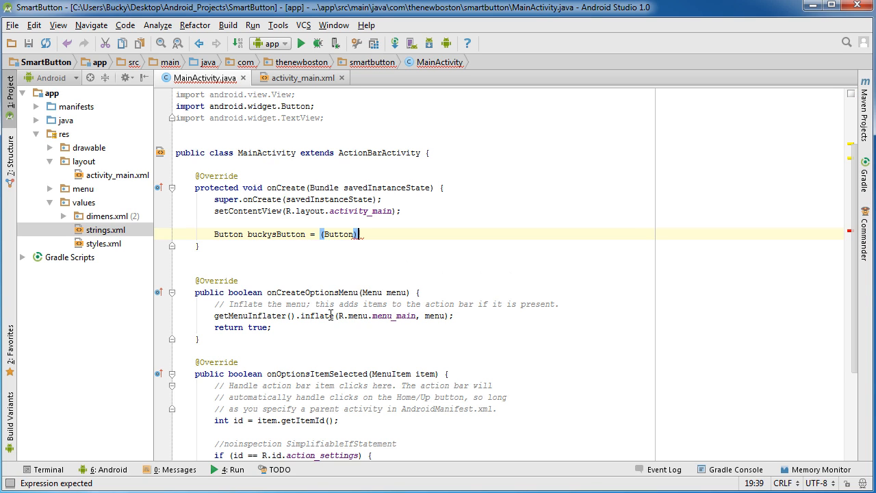
{"action": "type", "text": "findViewById("}
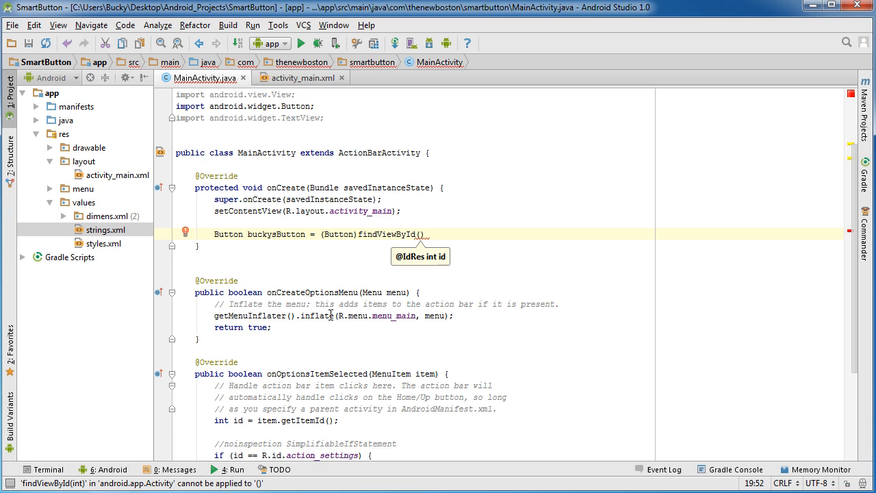
{"action": "type", "text": "R"}
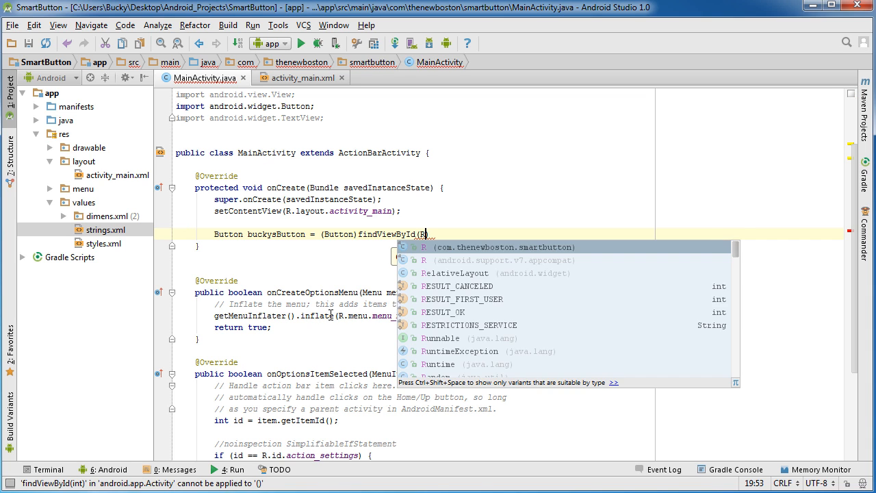
{"action": "type", "text": ".id.buckysButton"}
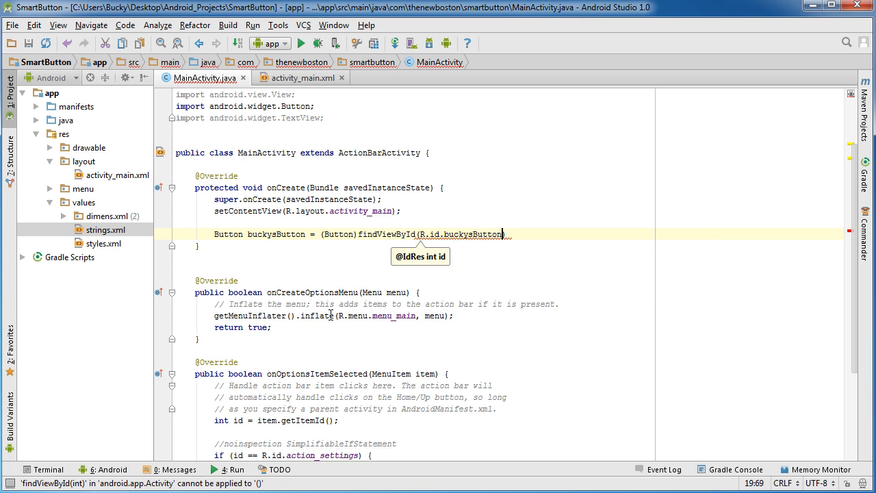
{"action": "left_click", "coordinate": [301, 77]}
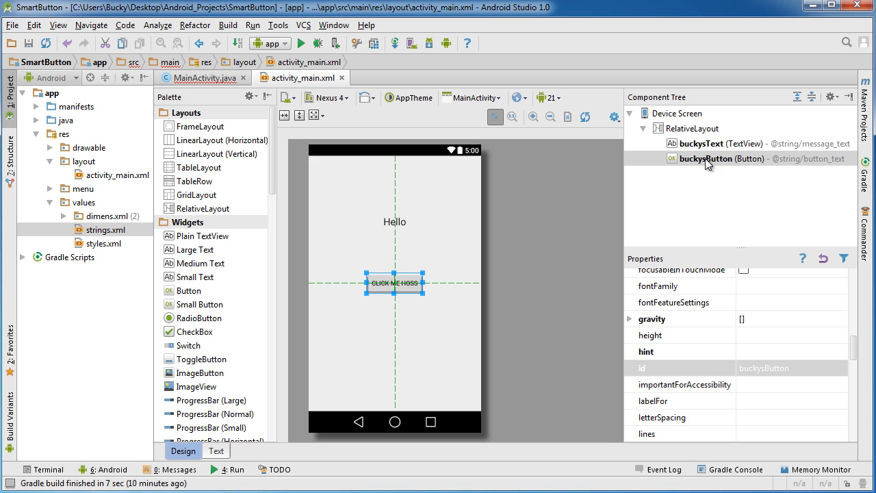
{"action": "left_click", "coordinate": [200, 78]}
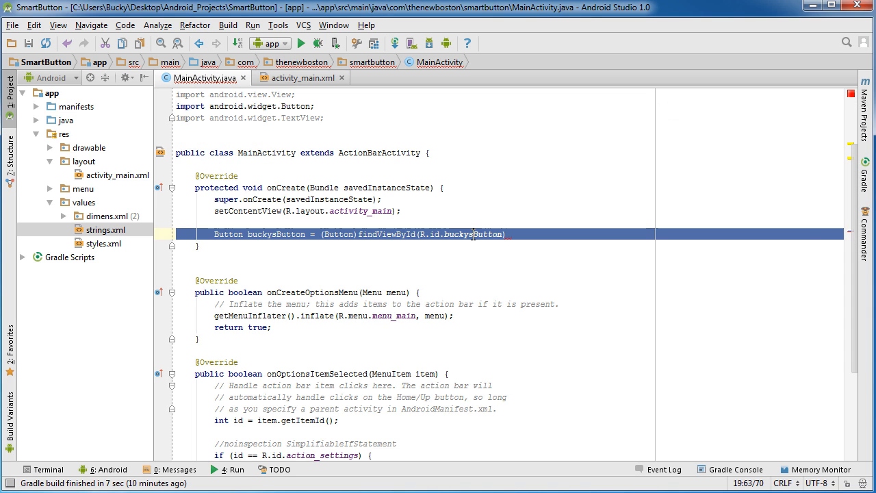
{"action": "type", "text": ";"}
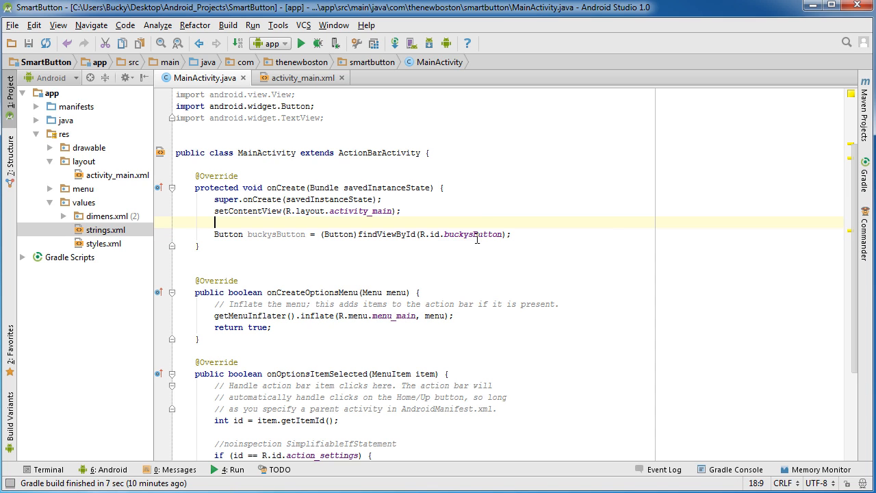
Step: On a new line below the declaration, type buckysButton.setOn to begin the listener call
{"action": "double_click", "coordinate": [276, 234]}
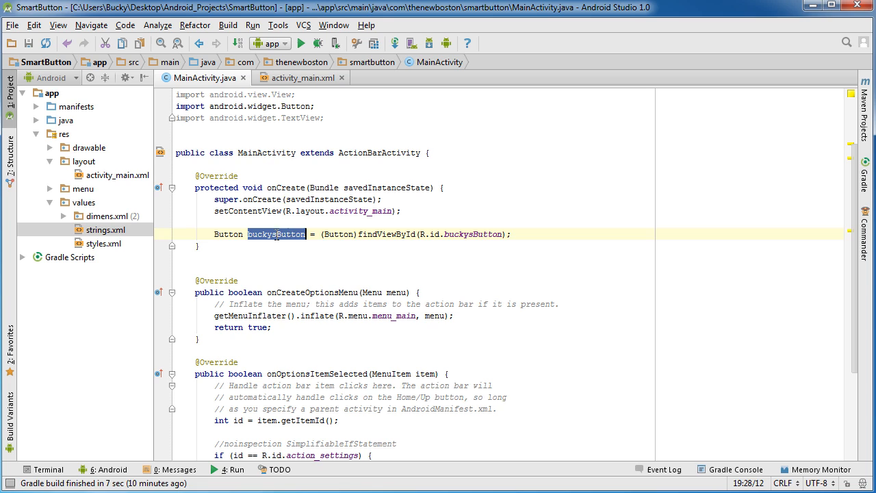
{"action": "left_click", "coordinate": [528, 233]}
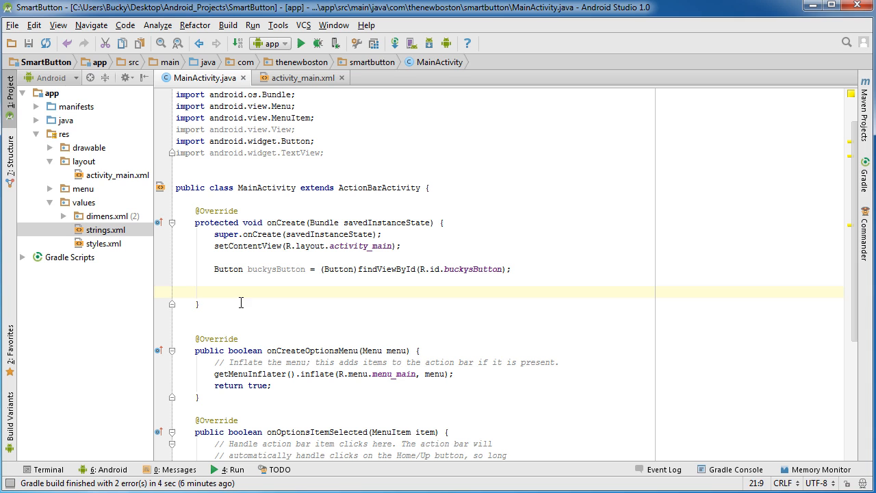
{"action": "type", "text": "buckysButton"}
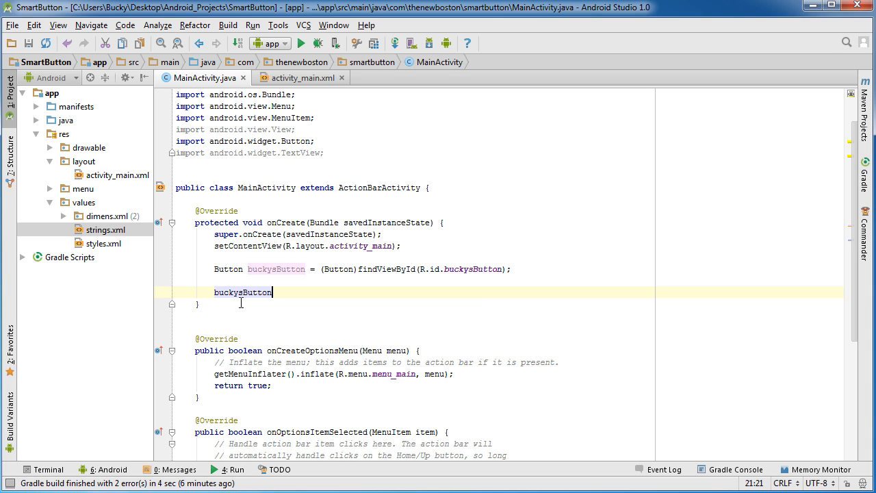
{"action": "type", "text": "."}
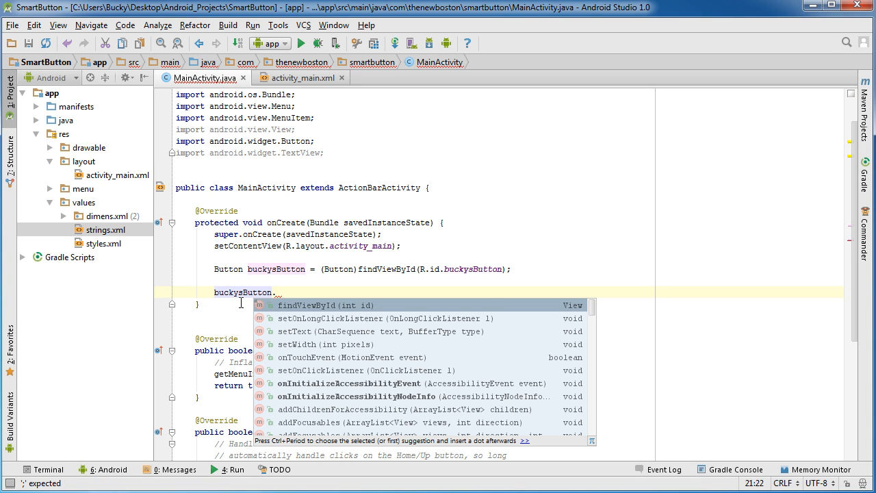
{"action": "type", "text": "setOn"}
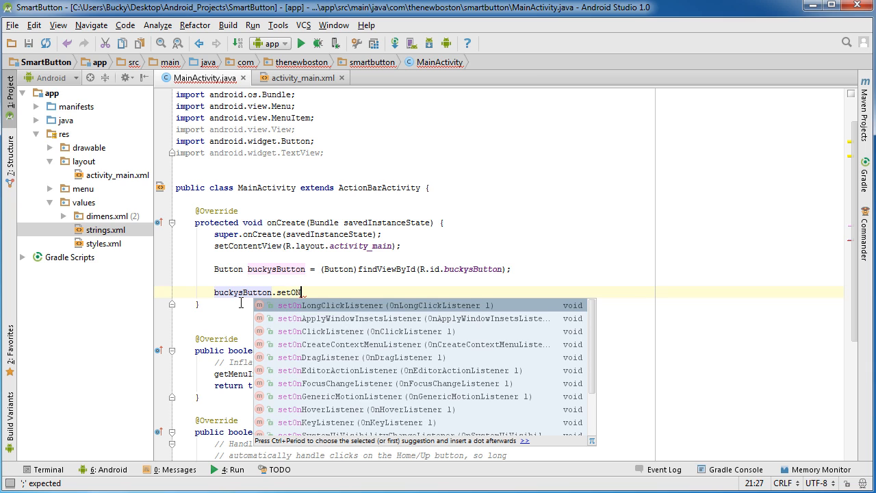
{"action": "mouse_move", "coordinate": [310, 290]}
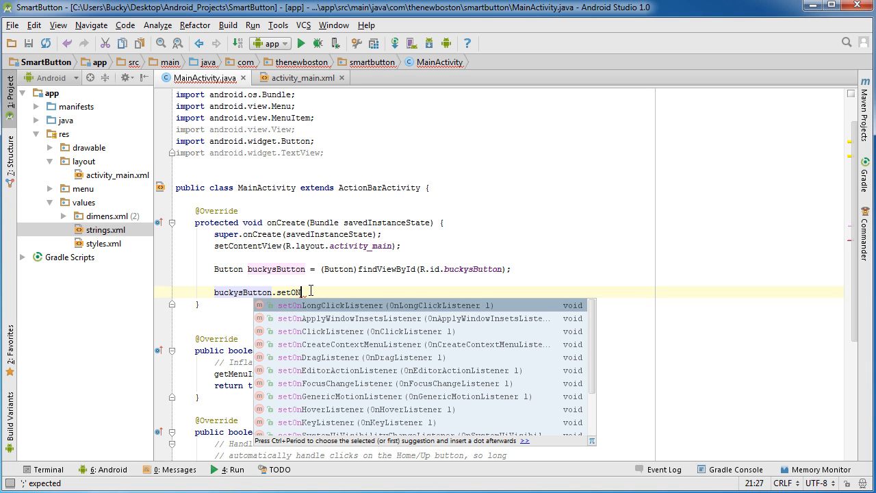
{"action": "mouse_move", "coordinate": [355, 309]}
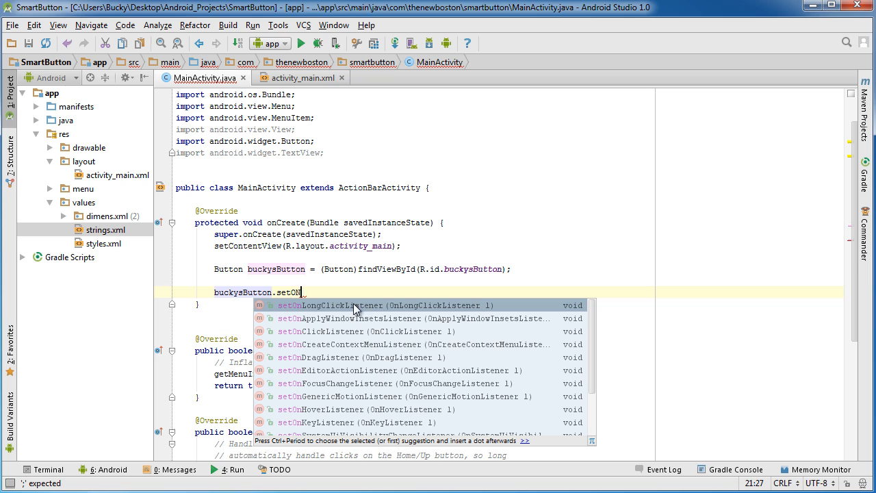
{"action": "mouse_move", "coordinate": [354, 330]}
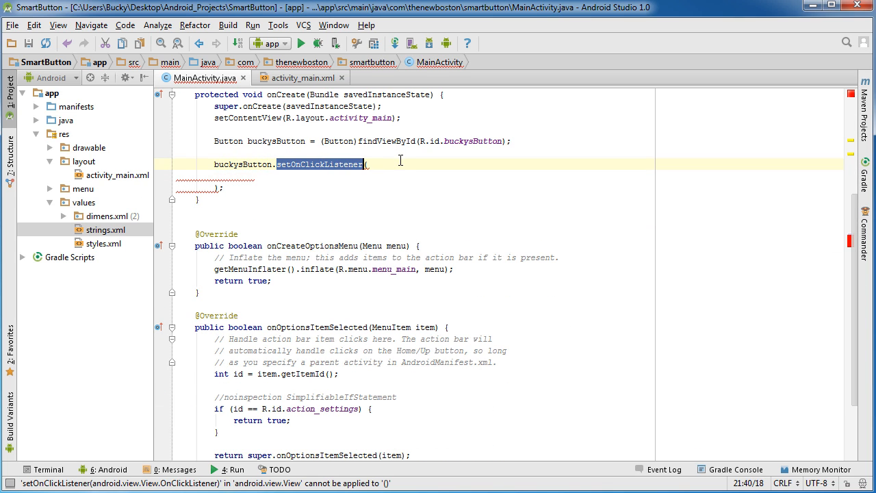
{"action": "double_click", "coordinate": [243, 165]}
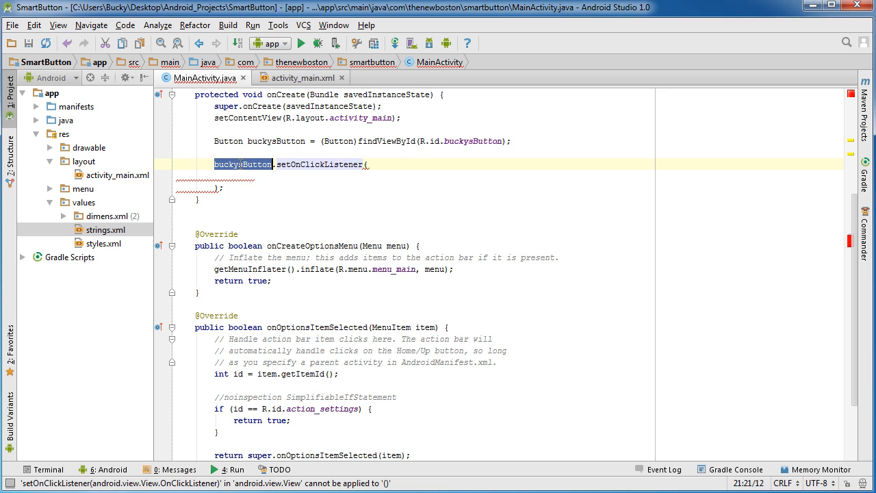
{"action": "double_click", "coordinate": [319, 164]}
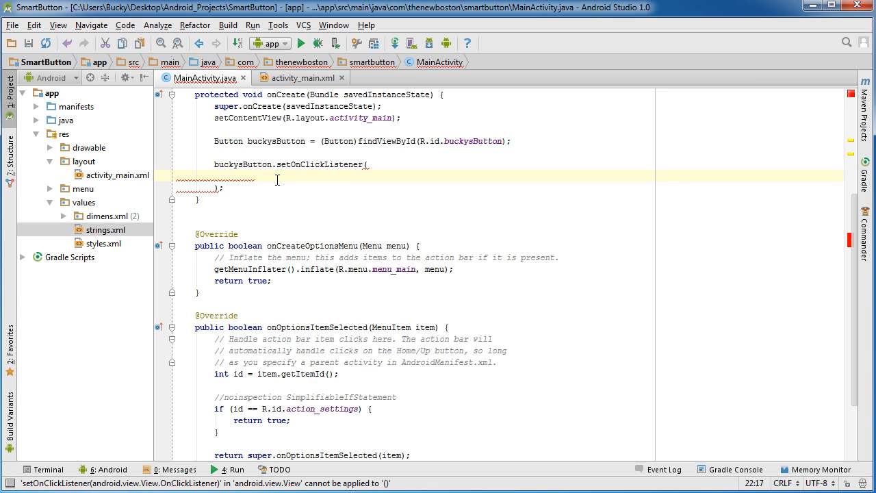
{"action": "double_click", "coordinate": [319, 164]}
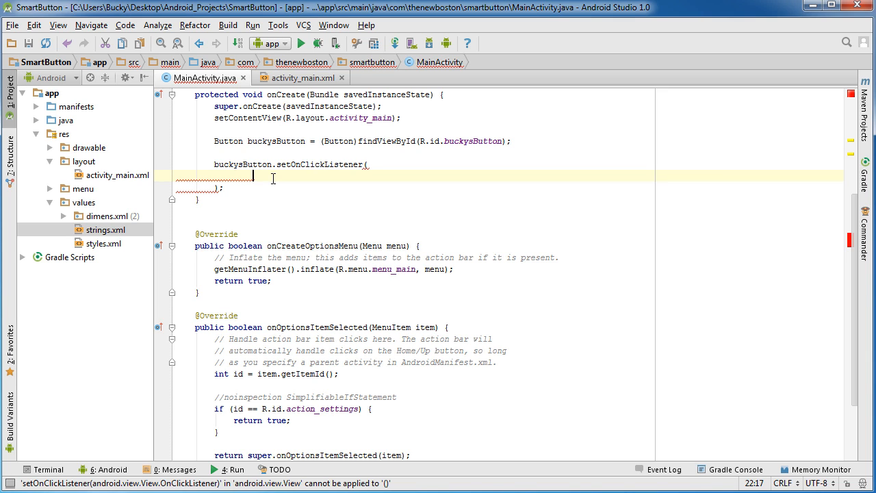
Step: Pass new Button.OnClickListener(){ } to setOnClickListener and begin public void onClick
{"action": "type", "text": "new"}
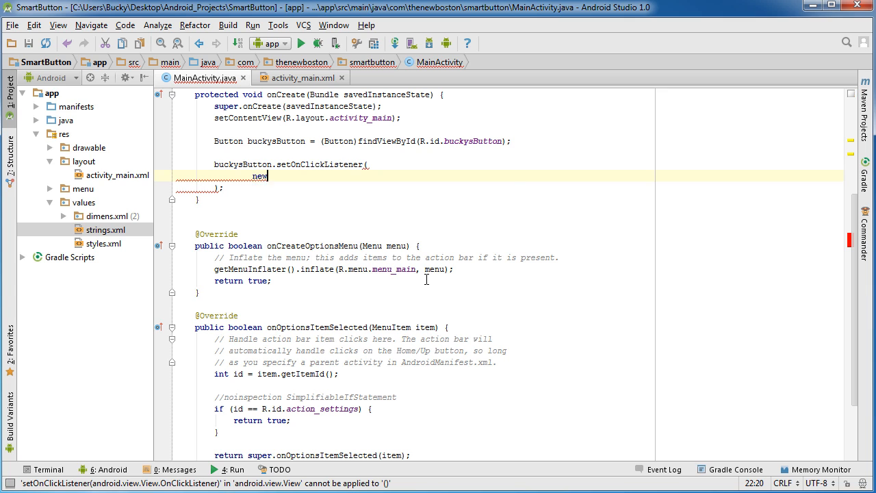
{"action": "type", "text": "_Butto"}
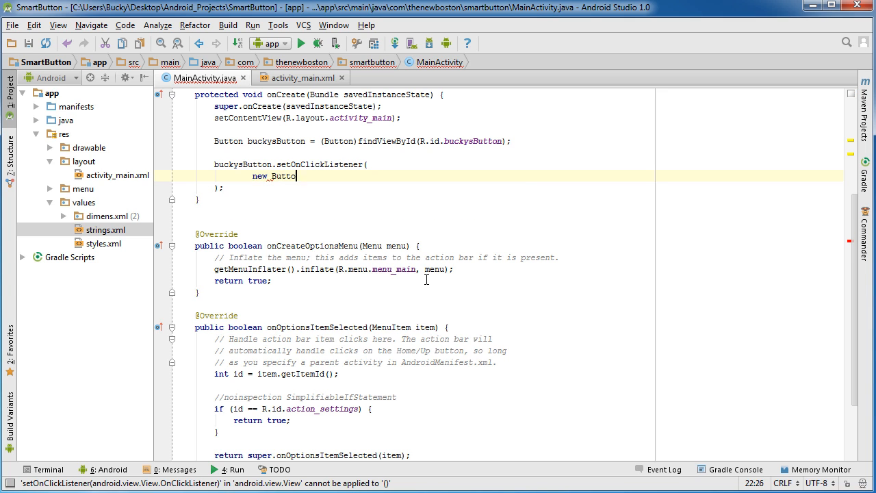
{"action": "type", "text": "."}
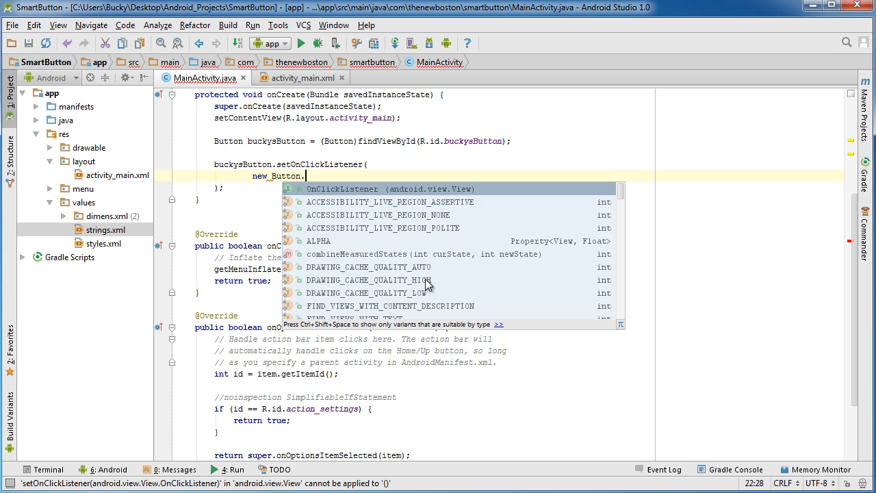
{"action": "key", "text": "Escape"}
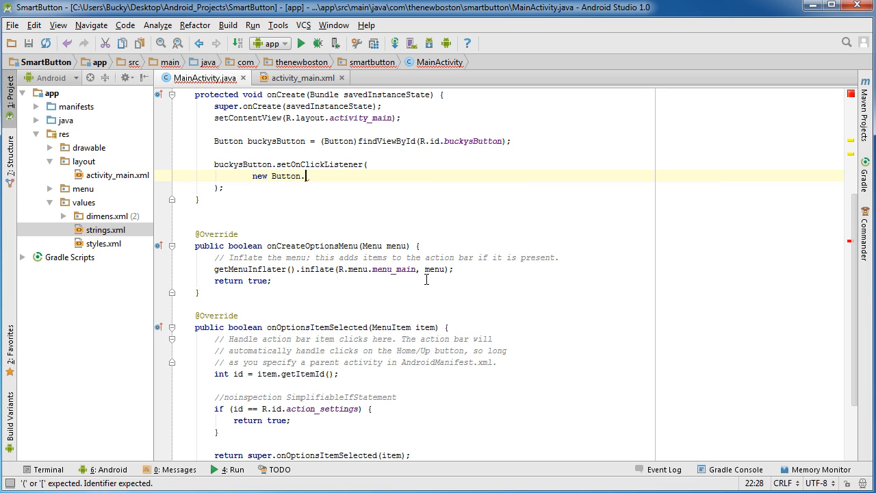
{"action": "type", "text": "on"}
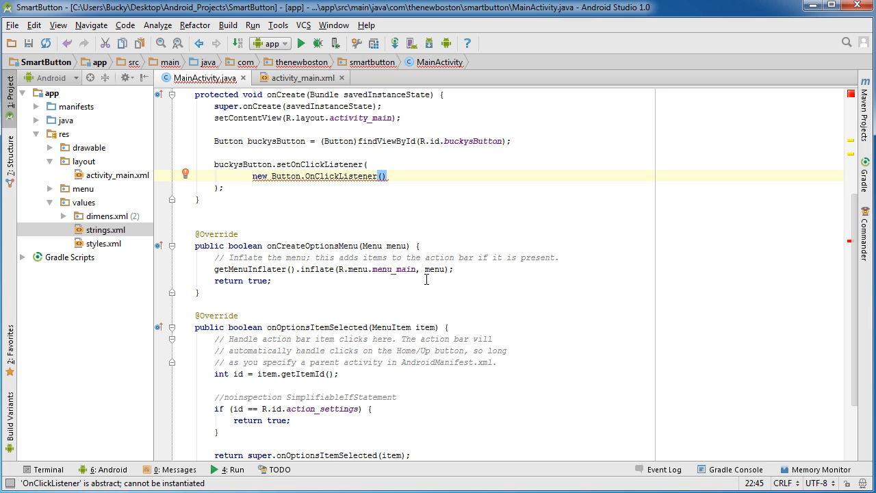
{"action": "type", "text": "{"}
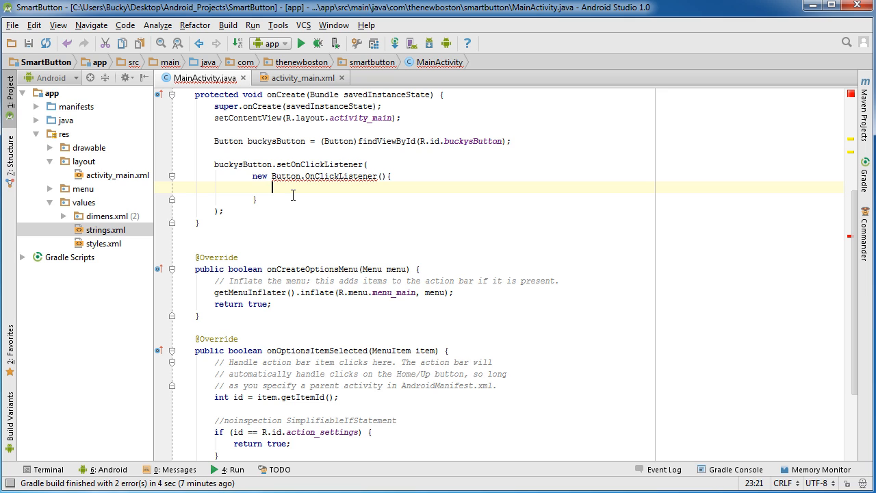
{"action": "type", "text": "public v"}
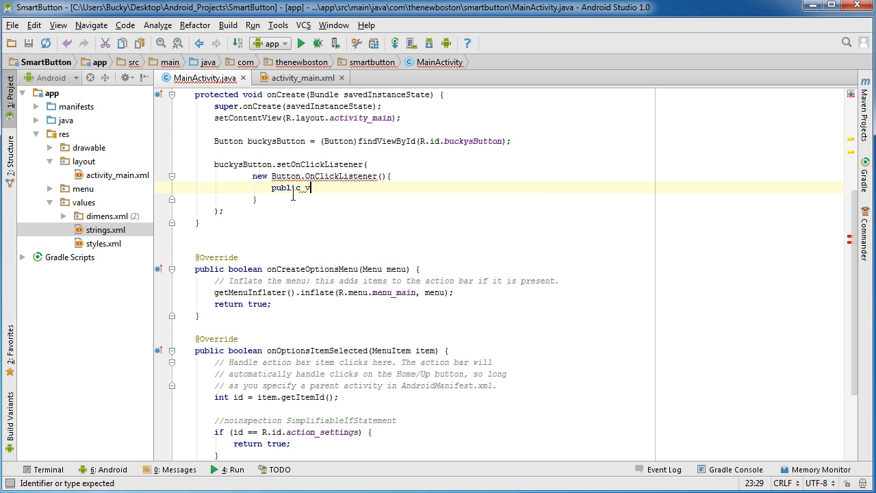
{"action": "type", "text": "void onClick(View v){"}
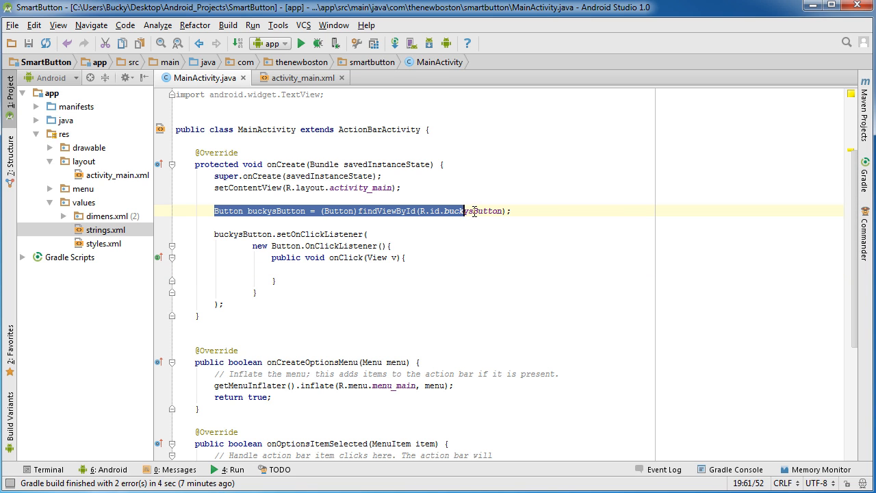
Step: Place the cursor inside the empty onClick(View v) method body
{"action": "left_click", "coordinate": [300, 77]}
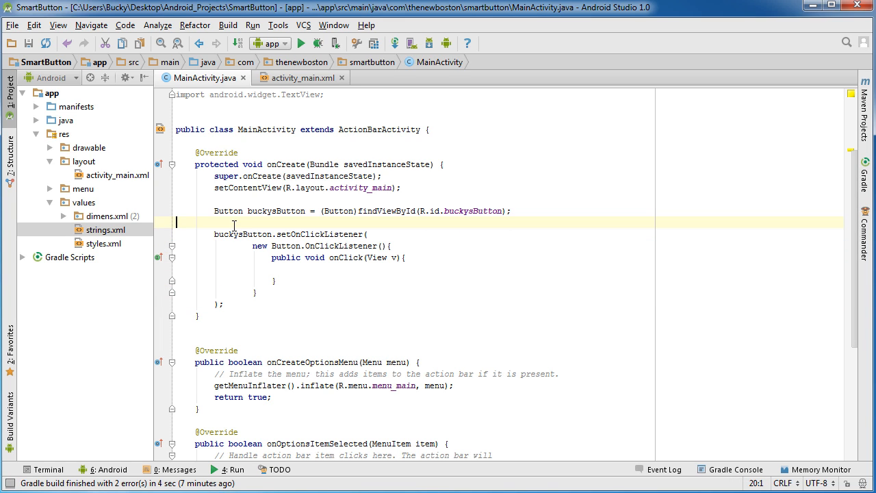
{"action": "double_click", "coordinate": [320, 234]}
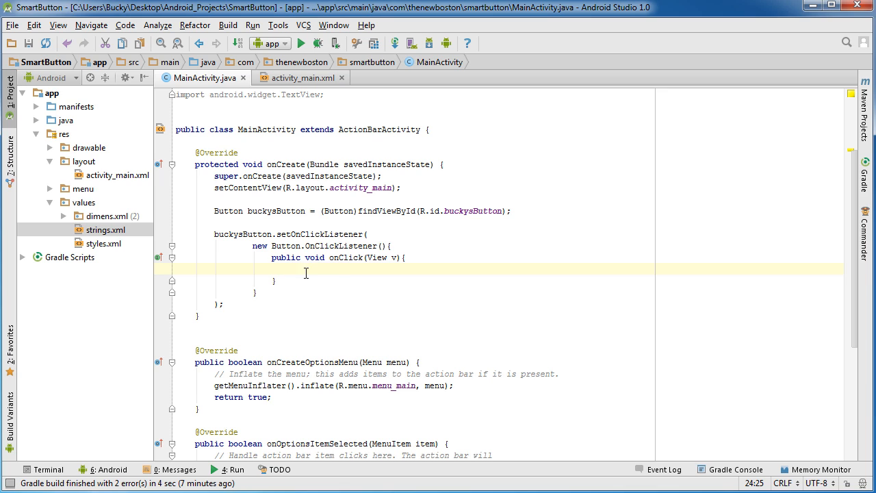
{"action": "mouse_move", "coordinate": [324, 288]}
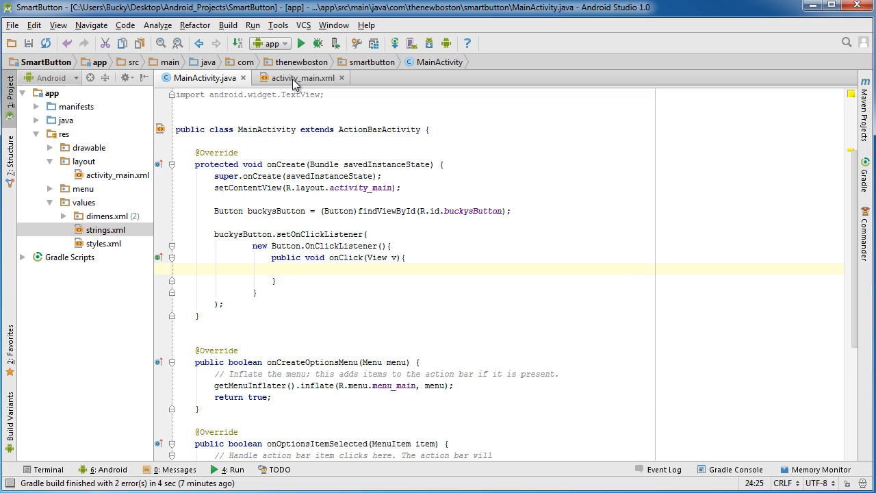
{"action": "left_click", "coordinate": [299, 77]}
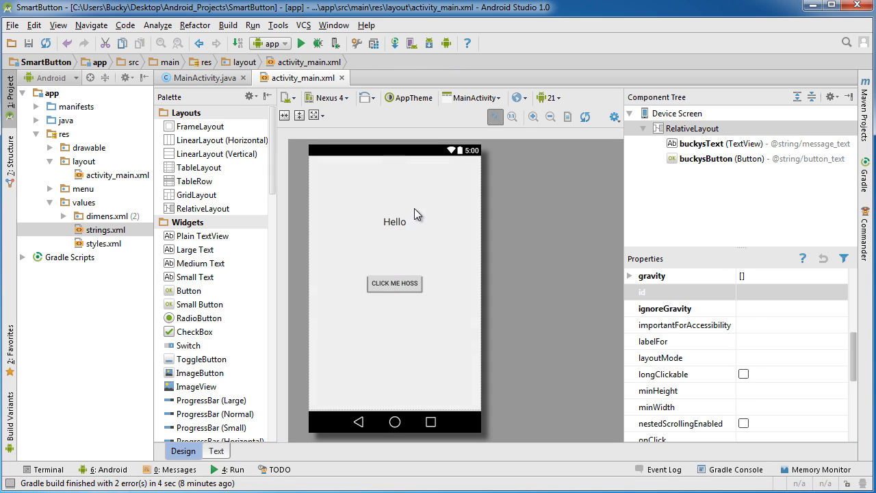
{"action": "left_click", "coordinate": [394, 221]}
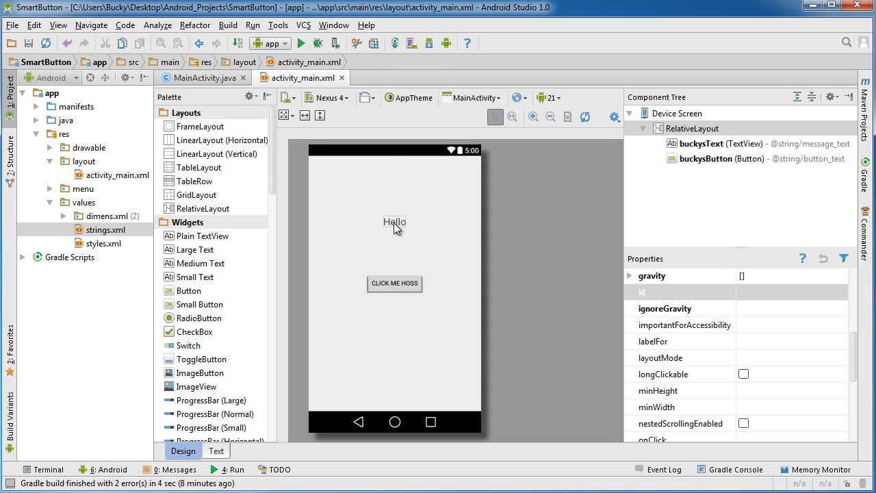
{"action": "left_click", "coordinate": [394, 222]}
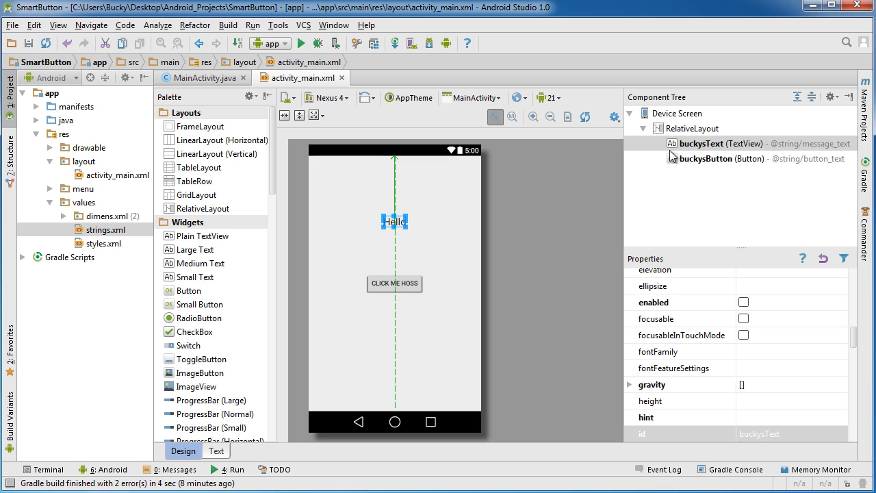
{"action": "left_click", "coordinate": [202, 77]}
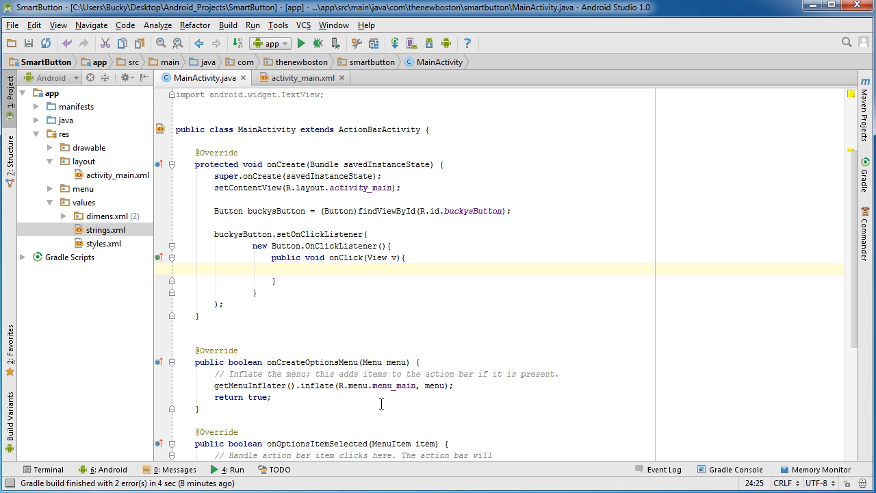
Step: Declare TextView buckysText = (TextView)findViewById(R.id.buckysText), then start a buckysText. statement
{"action": "type", "text": "TextView"}
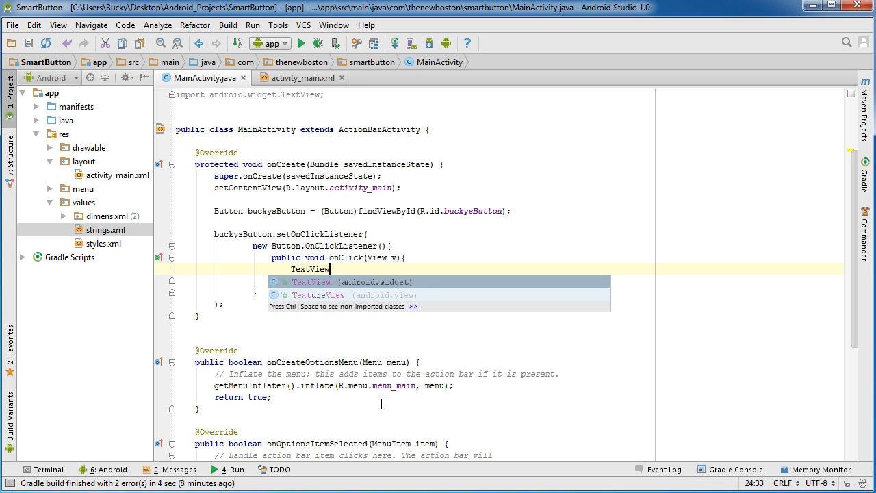
{"action": "type", "text": "buckysText ="}
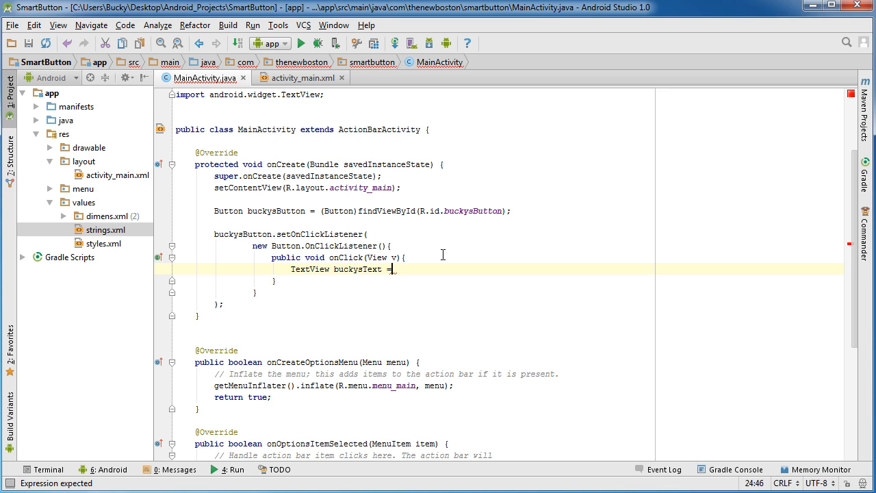
{"action": "type", "text": "("}
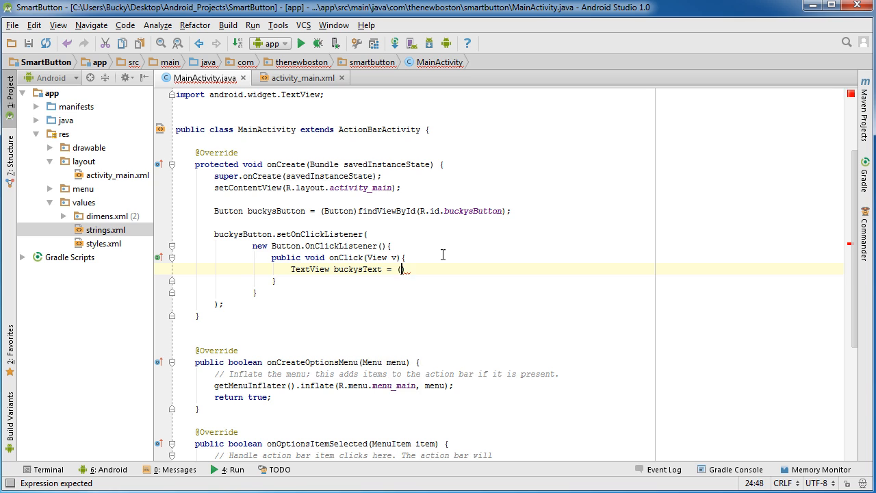
{"action": "type", "text": "TextView"}
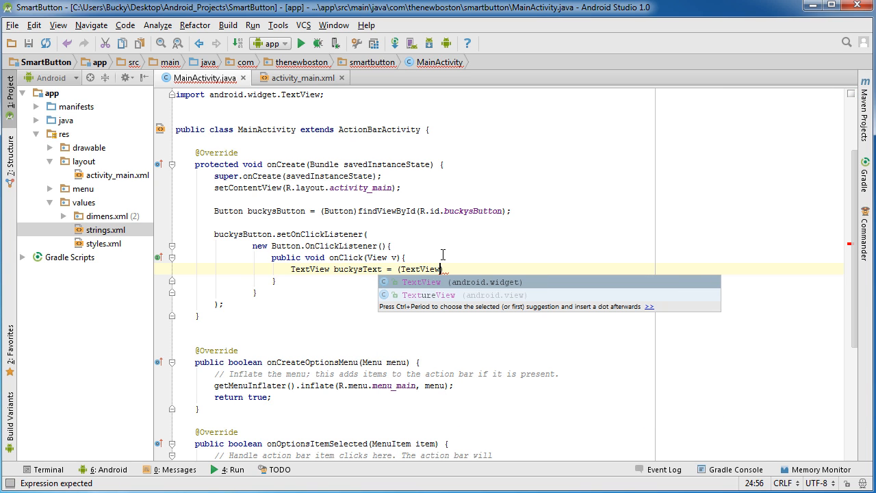
{"action": "type", "text": ")findViewById(R"}
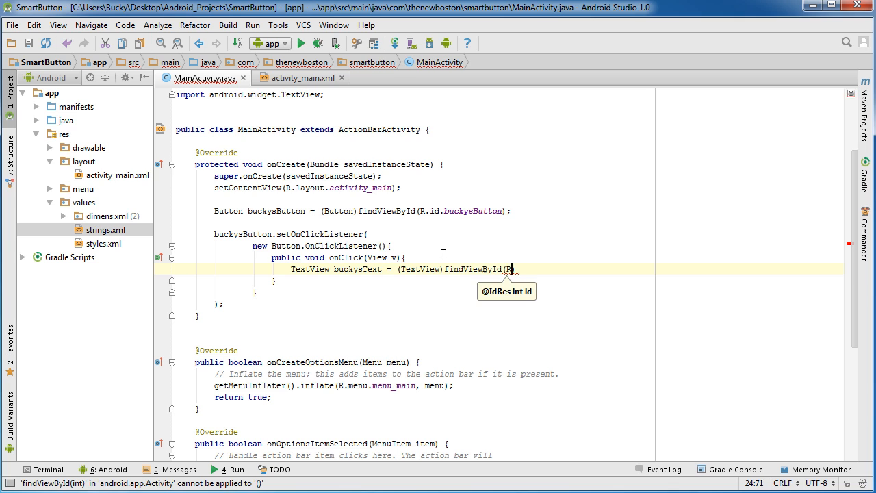
{"action": "type", "text": ".id.buckysText);"}
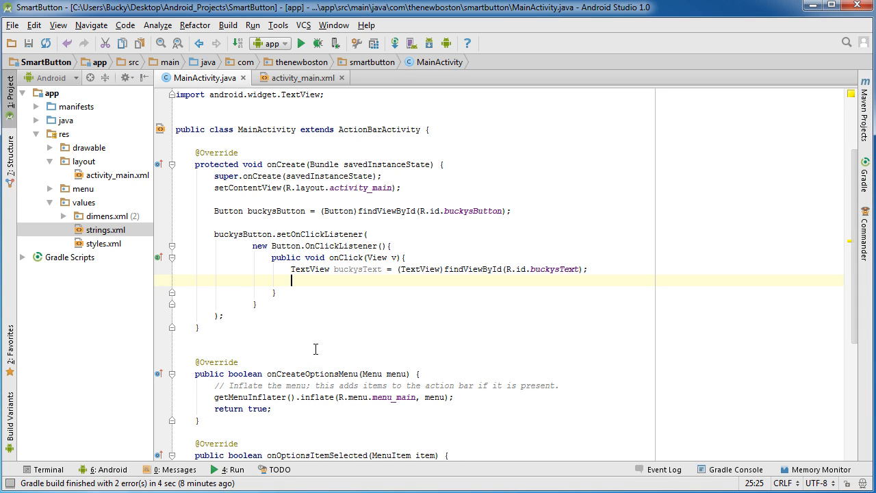
{"action": "type", "text": "buc"}
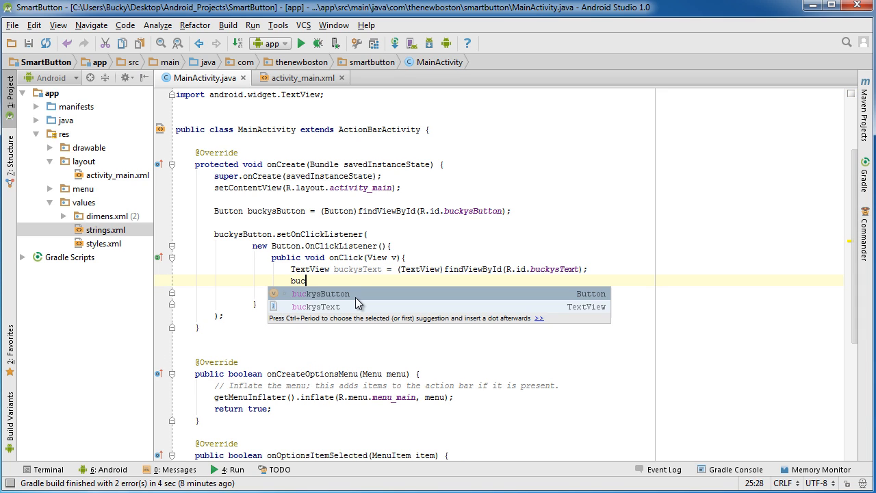
{"action": "type", "text": "buckysText"}
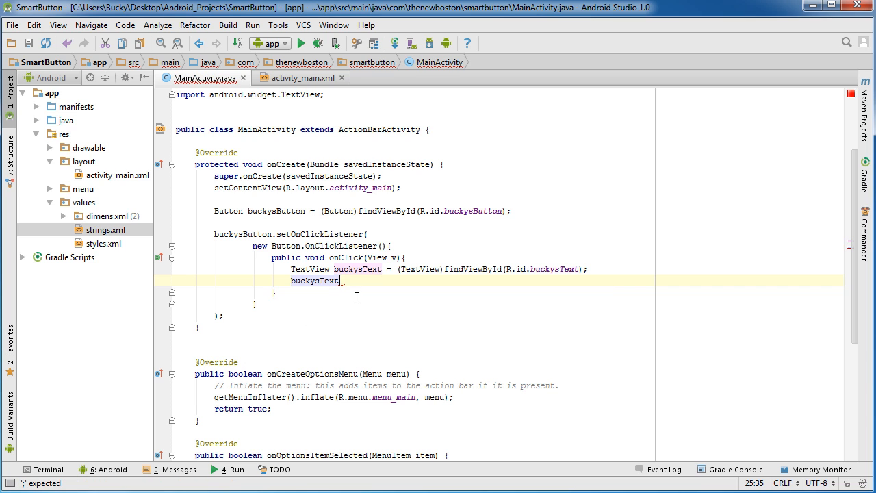
{"action": "type", "text": "."}
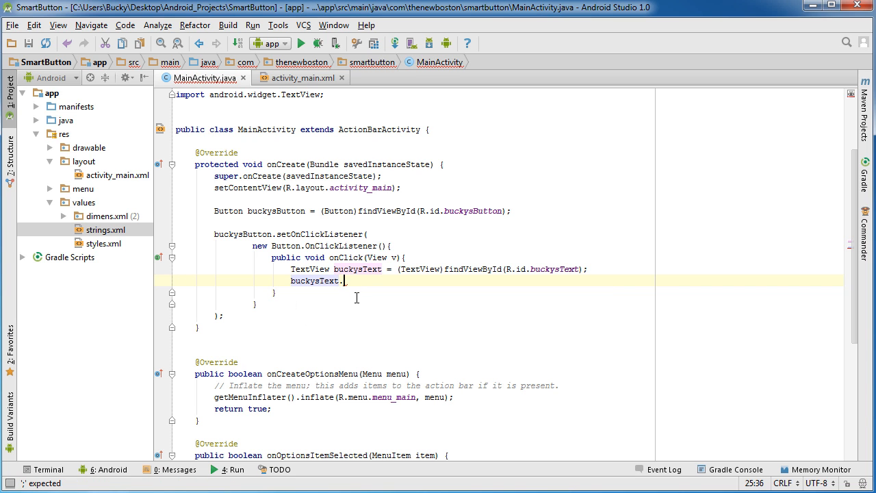
Step: Check the TextView id in the layout, then complete buckysText.setText("Good job Hoss!");
{"action": "left_click", "coordinate": [301, 78]}
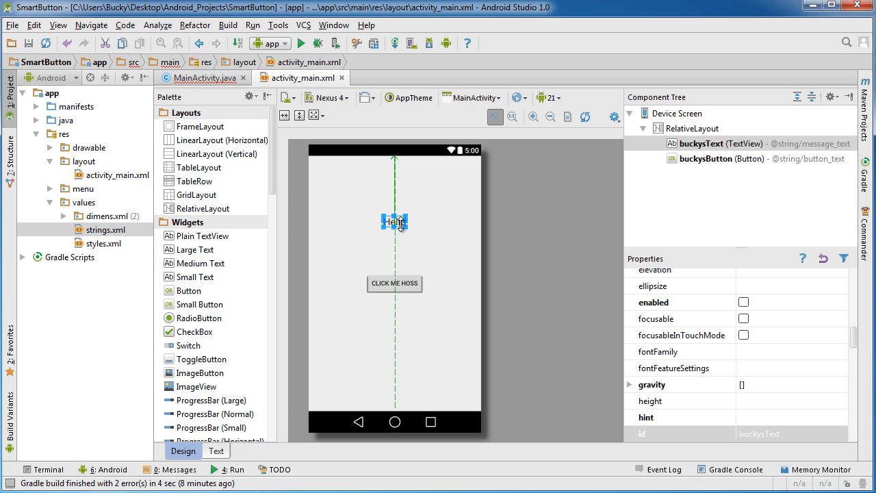
{"action": "left_click", "coordinate": [200, 77]}
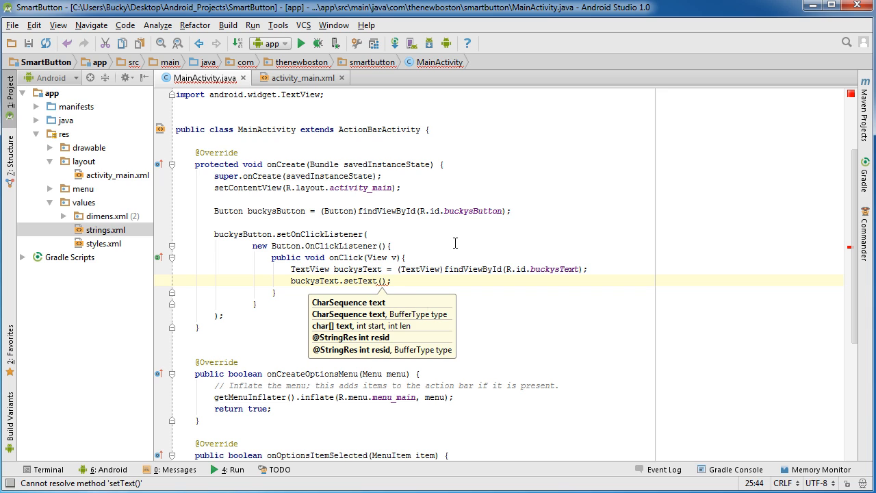
{"action": "type", "text": "\"\""}
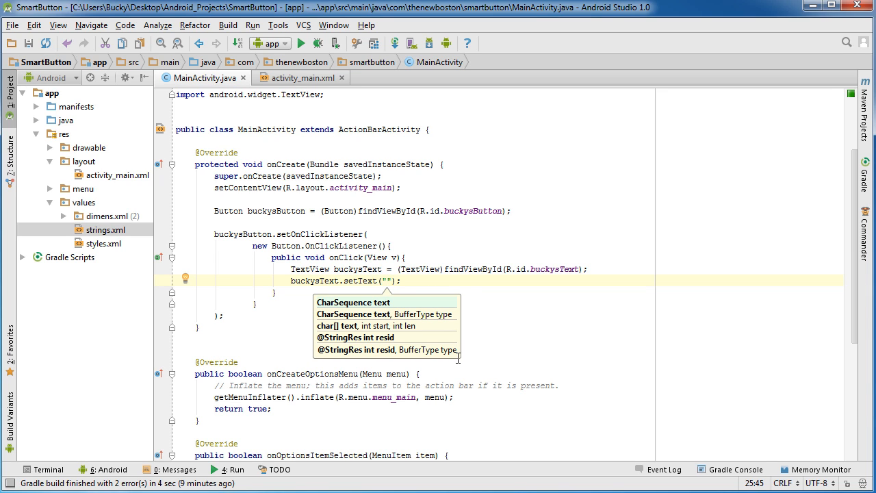
{"action": "type", "text": "Good job"}
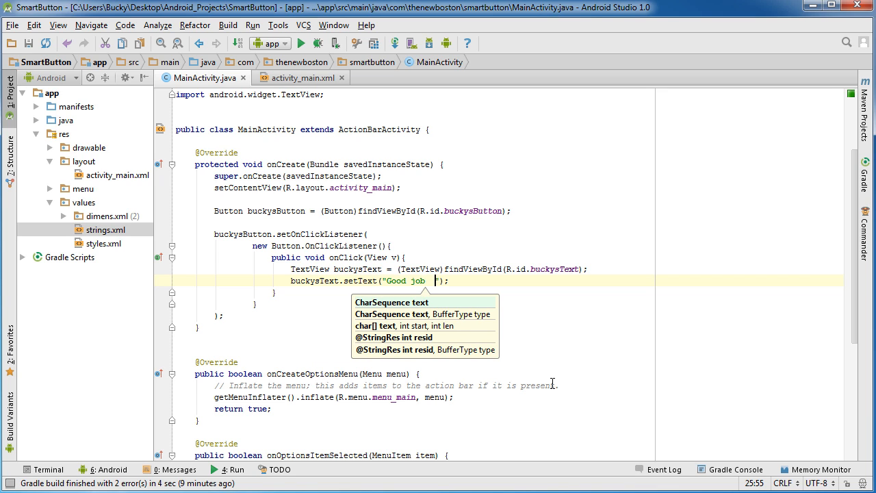
{"action": "type", "text": "Hoss!"}
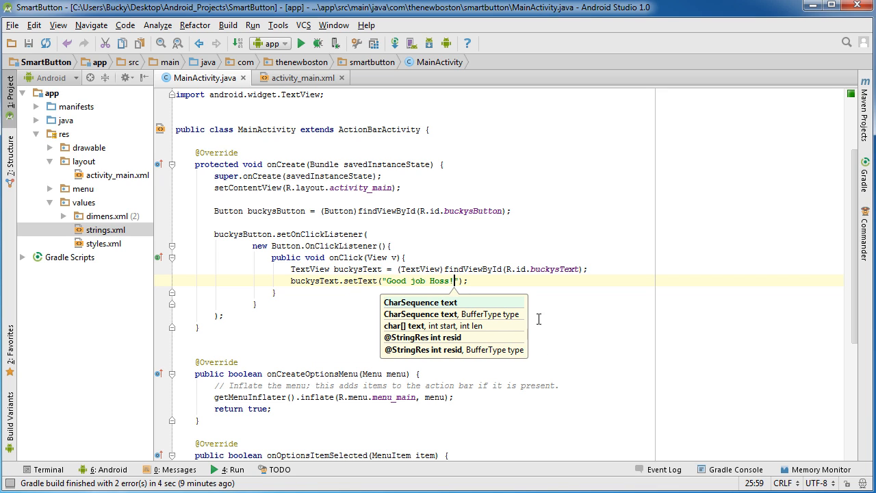
{"action": "double_click", "coordinate": [315, 280]}
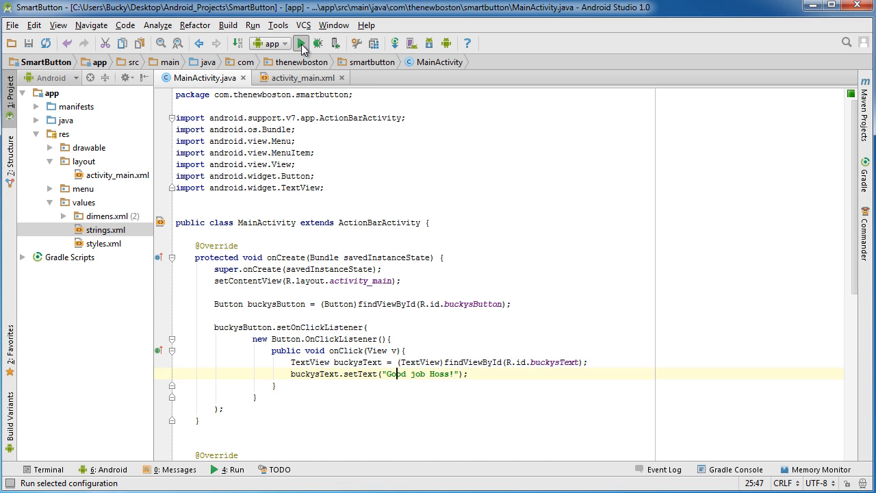
Step: Run the 'app' configuration to build SmartButton and bring up device selection
{"action": "left_click", "coordinate": [301, 43]}
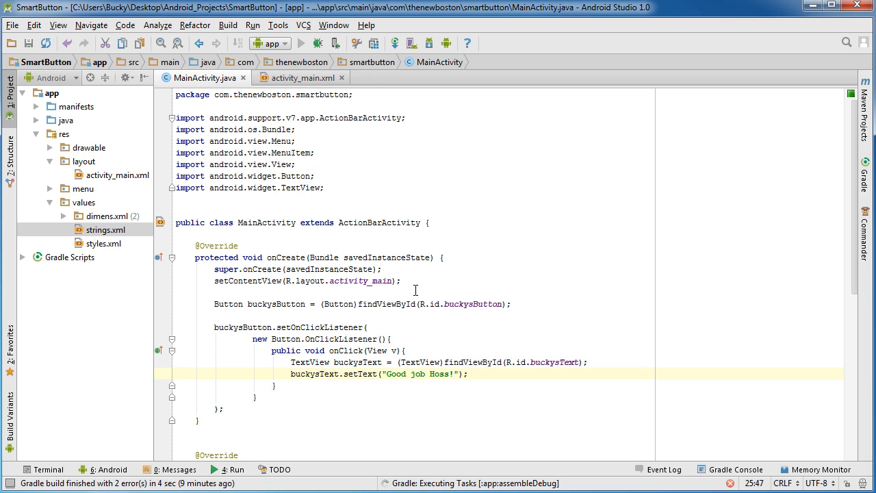
{"action": "mouse_move", "coordinate": [424, 274]}
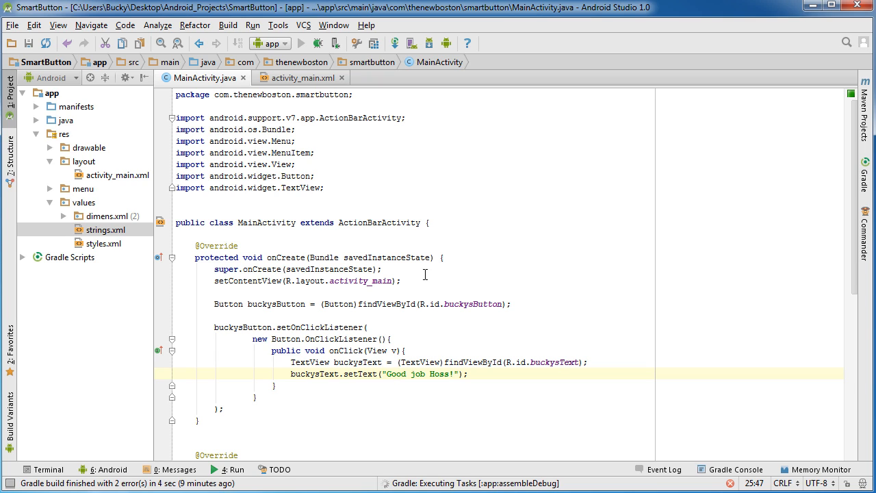
{"action": "scroll", "scroll_direction": "down", "scroll_amount": 3}
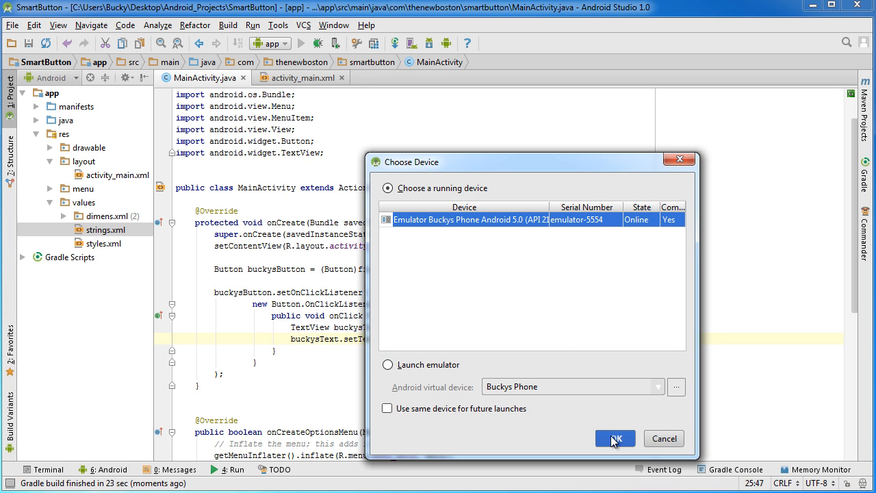
Step: Install SmartButton on the running emulator and tap CLICK ME HOSS to show "Good job Hoss!"
{"action": "left_click", "coordinate": [614, 439]}
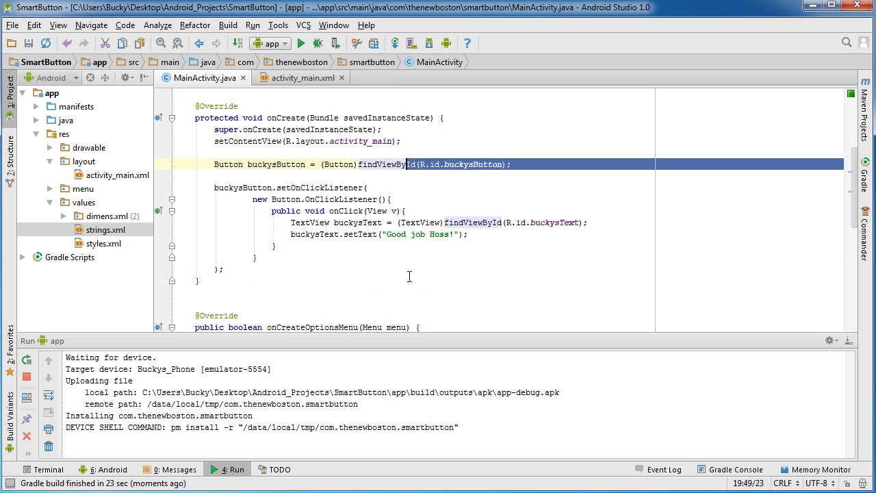
{"action": "left_click", "coordinate": [468, 234]}
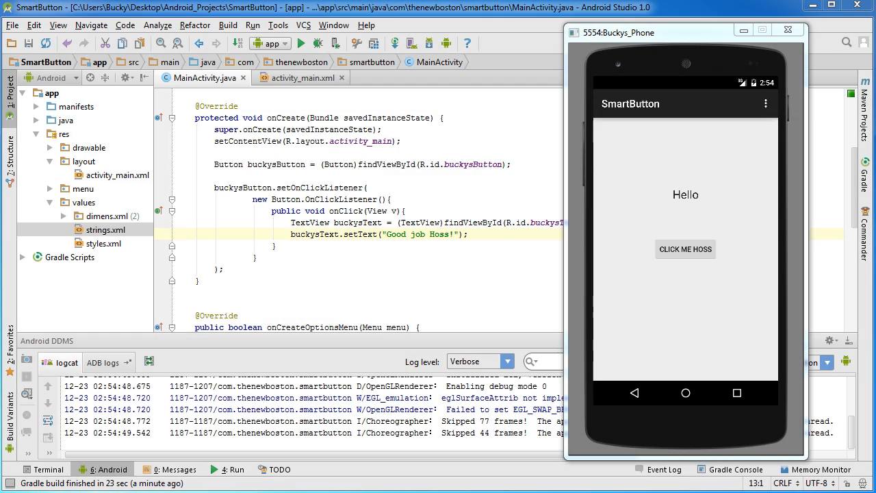
{"action": "mouse_move", "coordinate": [716, 202]}
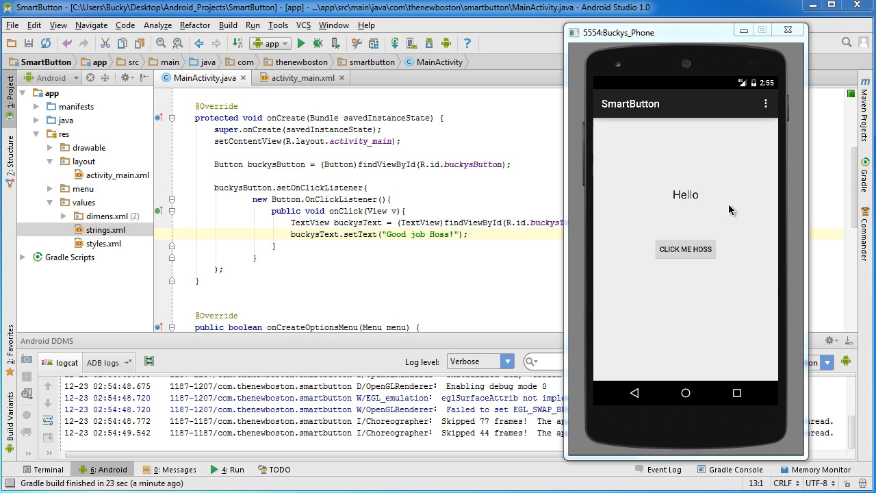
{"action": "mouse_move", "coordinate": [687, 255]}
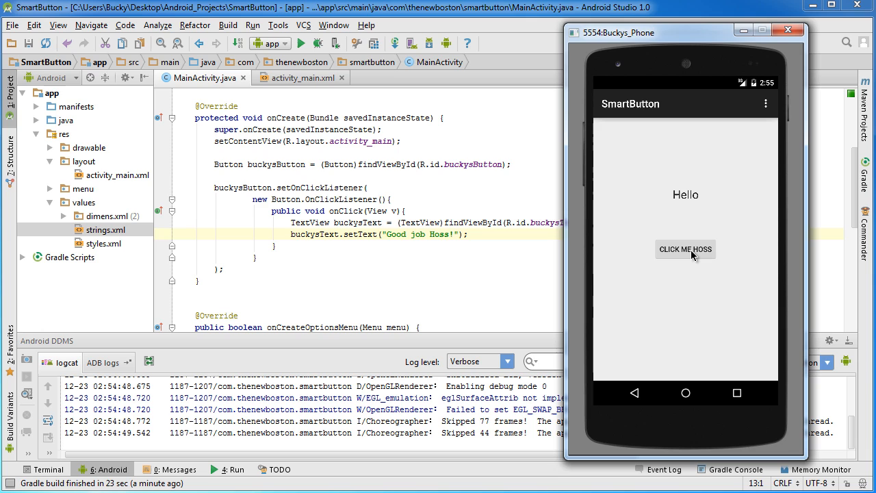
{"action": "left_click", "coordinate": [685, 249]}
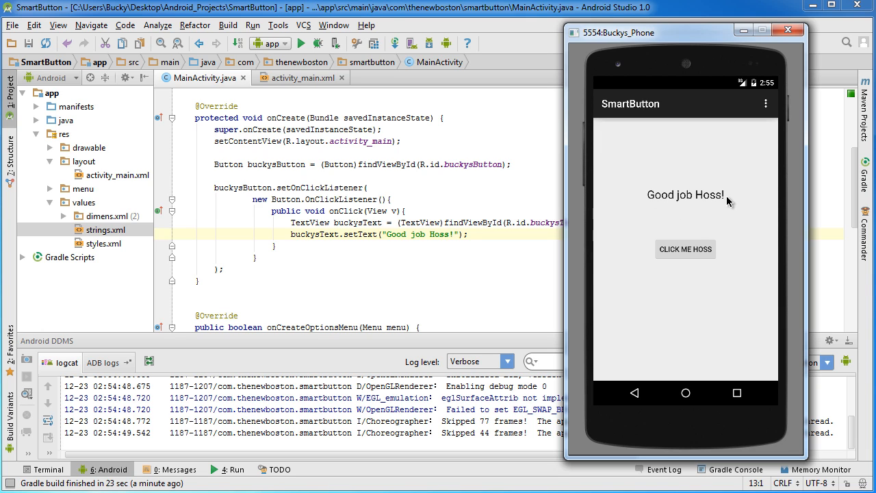
{"action": "mouse_move", "coordinate": [733, 199]}
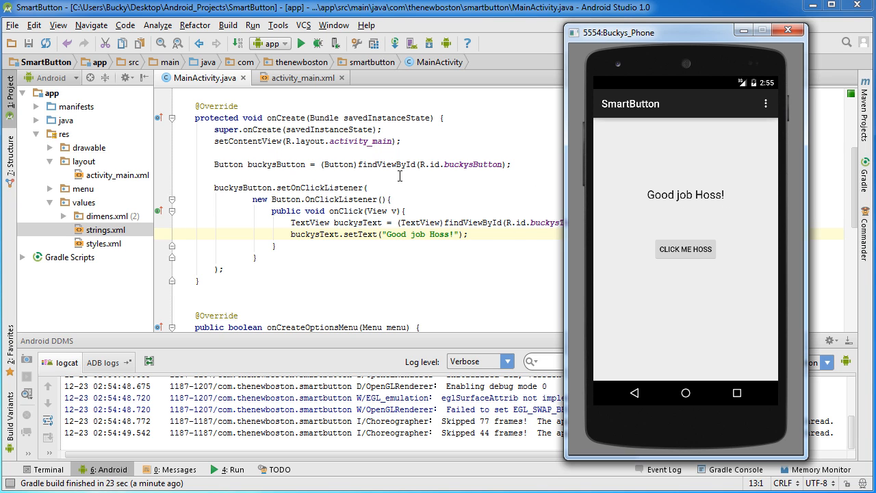
{"action": "left_click", "coordinate": [295, 77]}
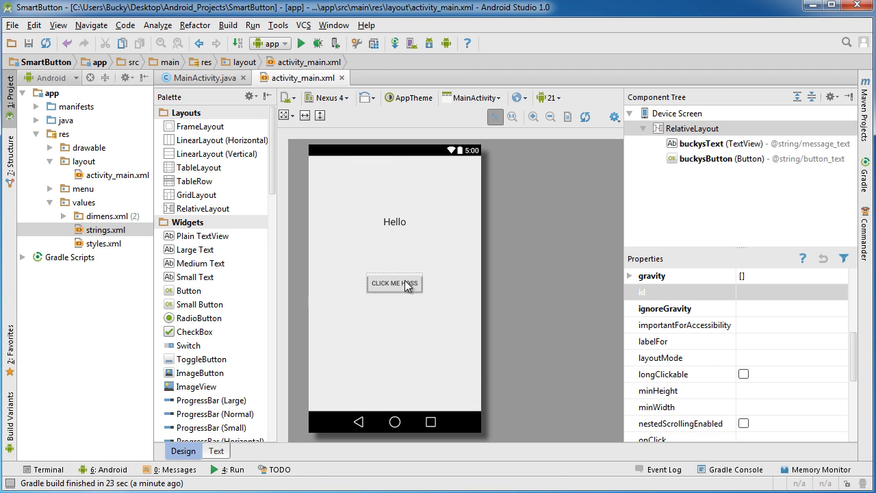
{"action": "left_click", "coordinate": [394, 221]}
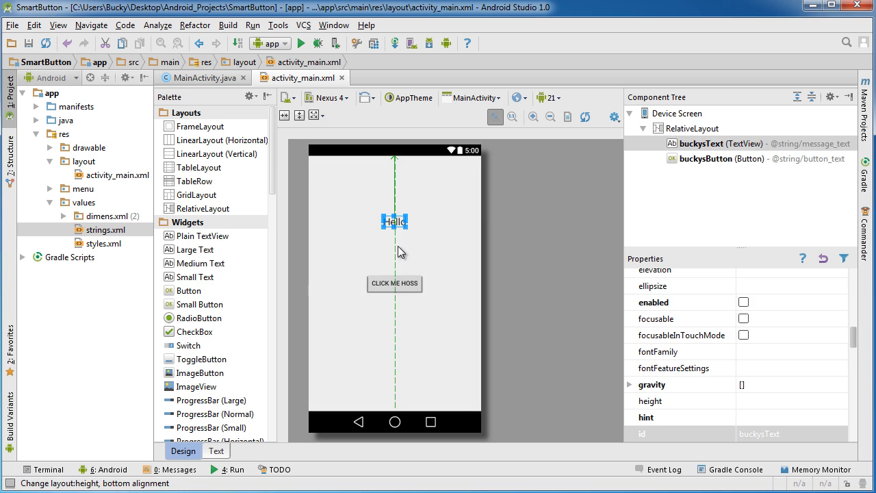
{"action": "left_click", "coordinate": [203, 77]}
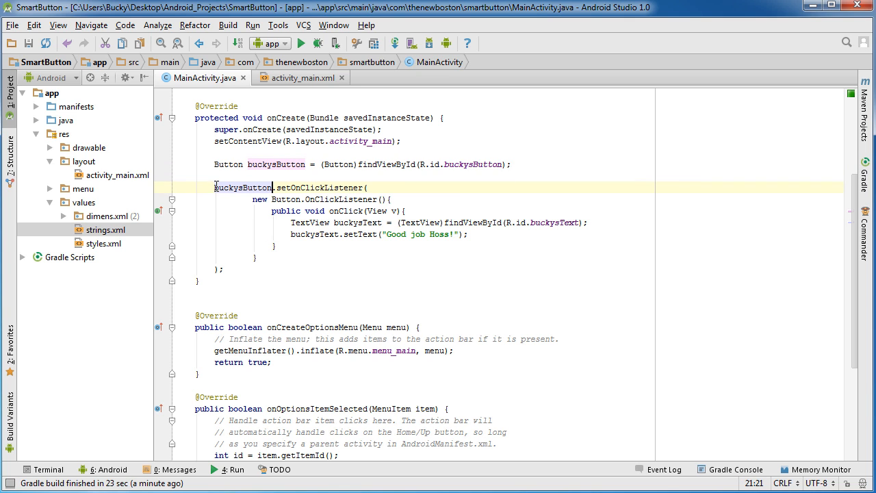
{"action": "left_click_drag", "start_coordinate": [214, 187], "coordinate": [223, 267]}
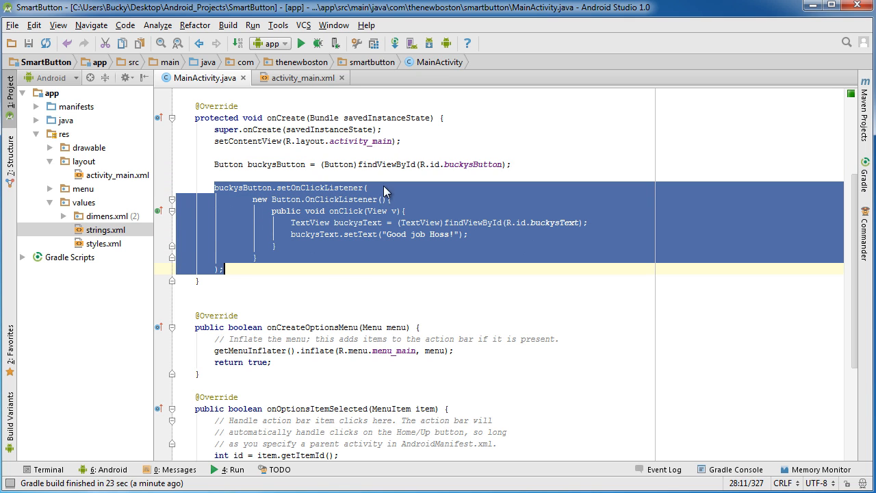